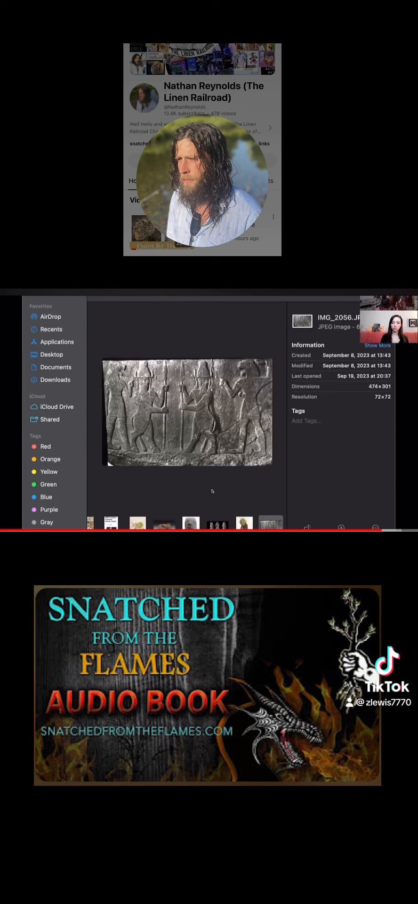
{"action": "mouse_move", "coordinate": [205, 486]}
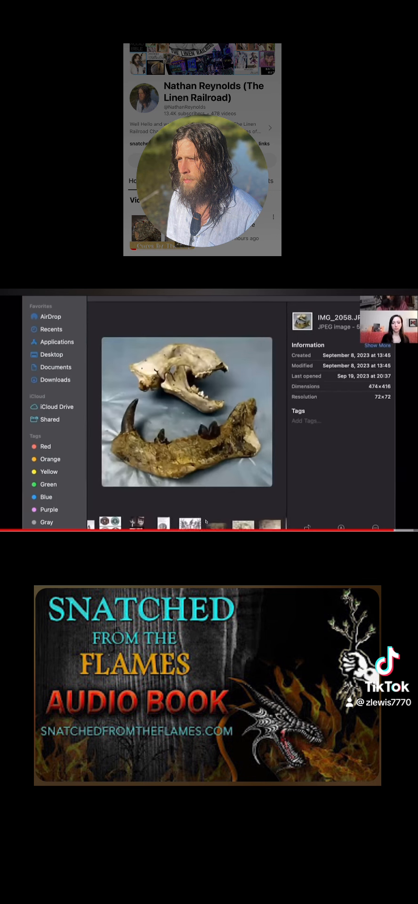
Step: Preview IMG_6918.jpeg, the two-dragon coat of arms, in Finder's gallery view
{"action": "left_click", "coordinate": [190, 523]}
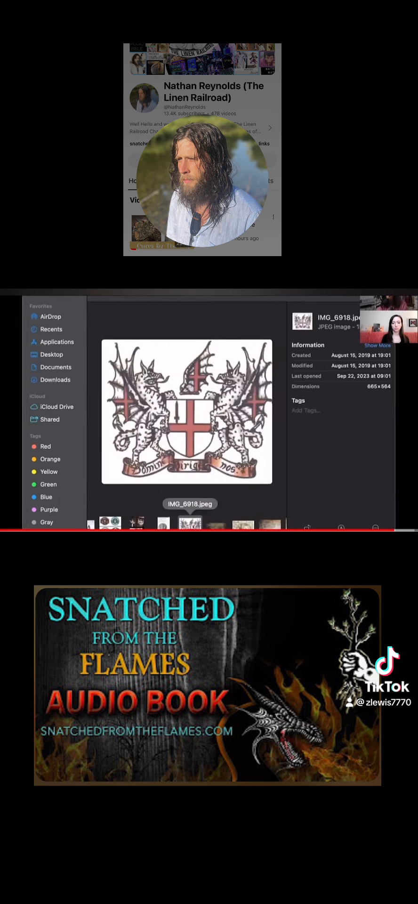